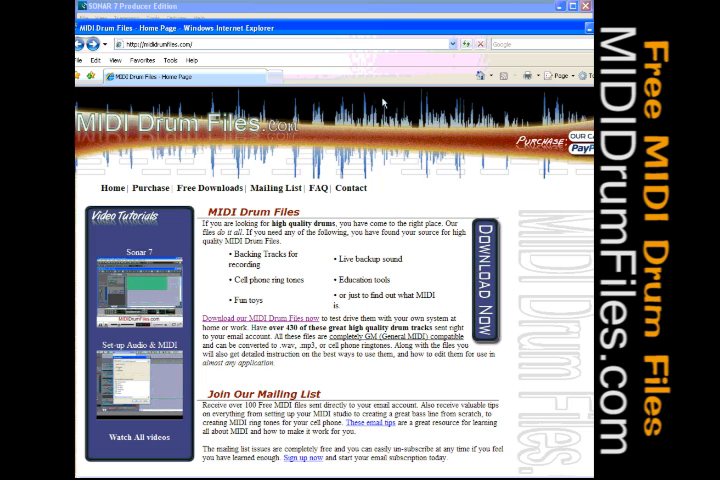
mouse_move(436, 252)
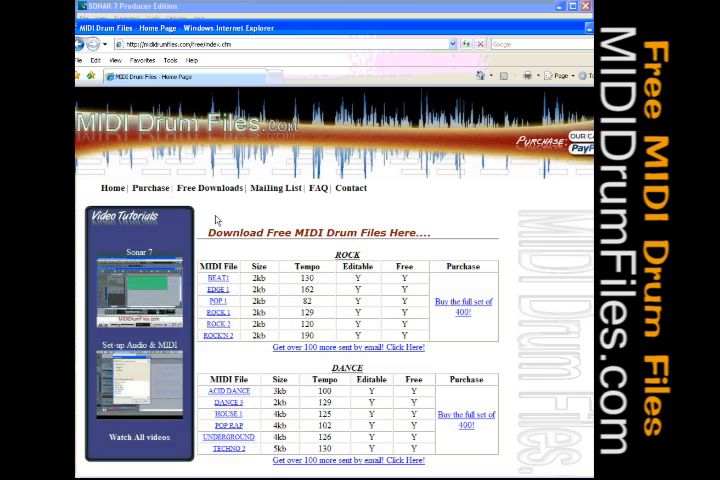
Step: Scroll through the free MIDI drum file tables on the downloads page
scroll(down, 3)
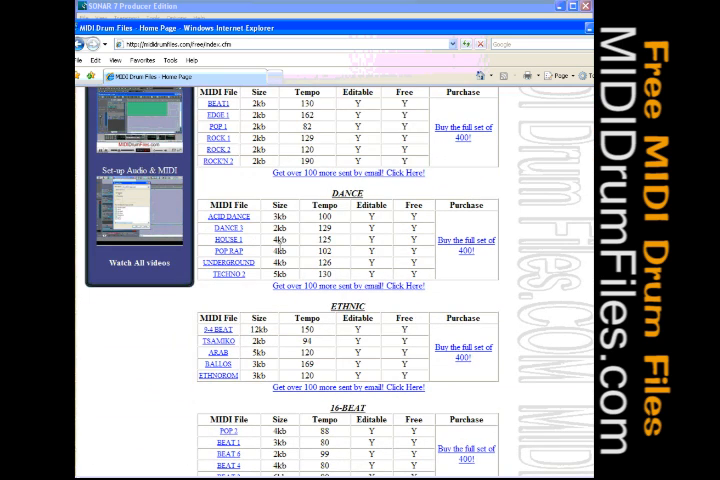
scroll(up, 3)
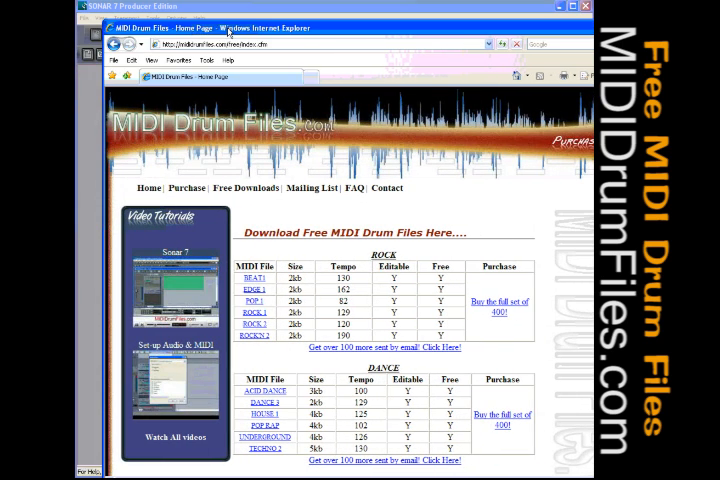
mouse_move(428, 252)
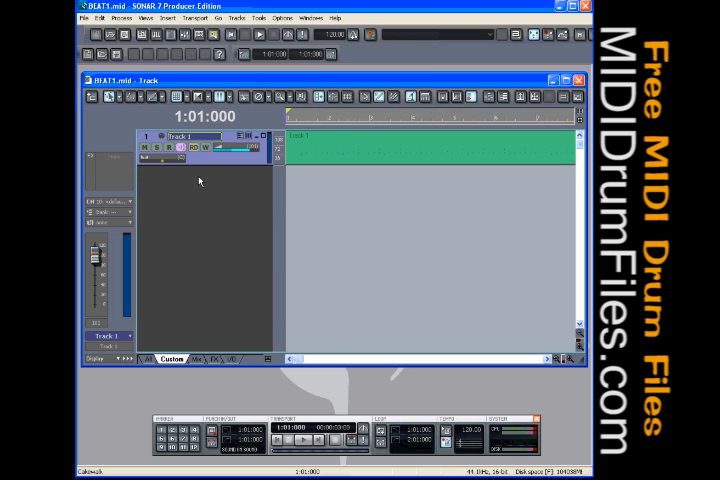
Step: Bring up the track pane's insert choices to add the TTS-1 soft synth
right_click(200, 180)
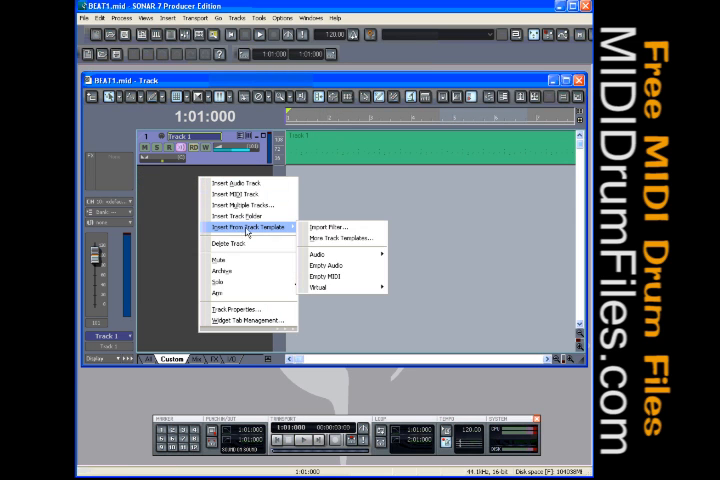
mouse_move(320, 288)
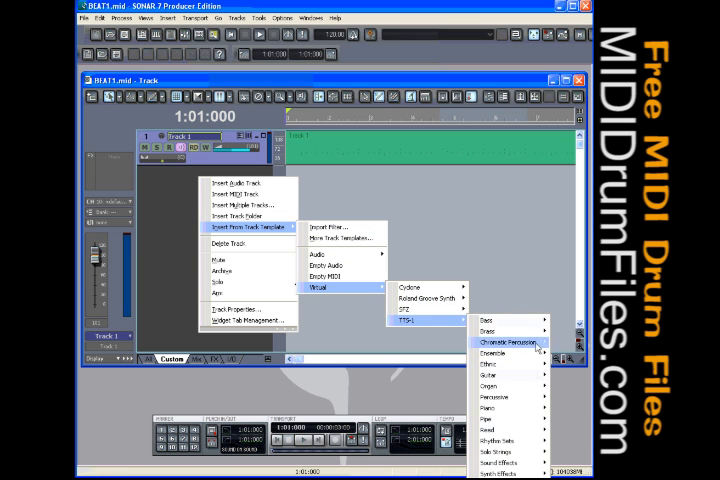
mouse_move(510, 440)
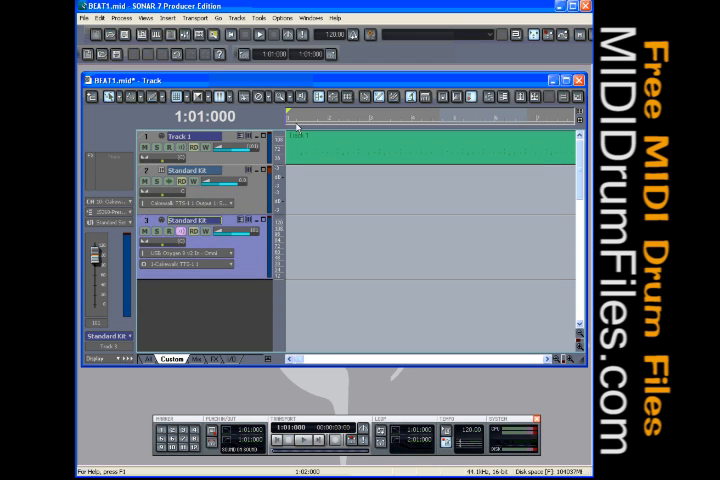
click(288, 440)
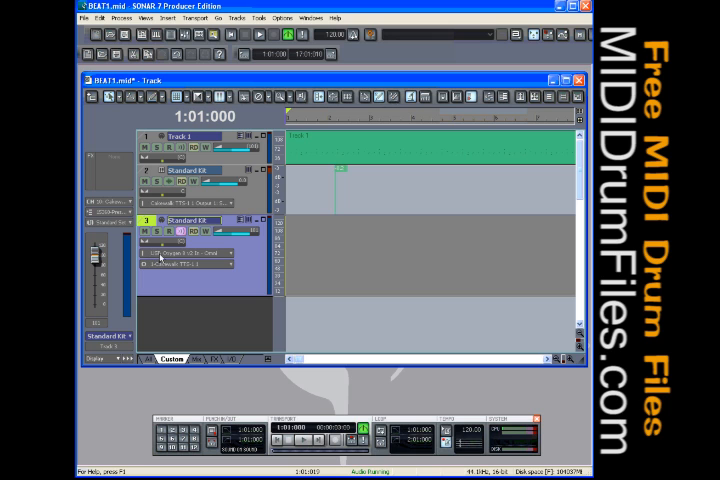
mouse_move(252, 256)
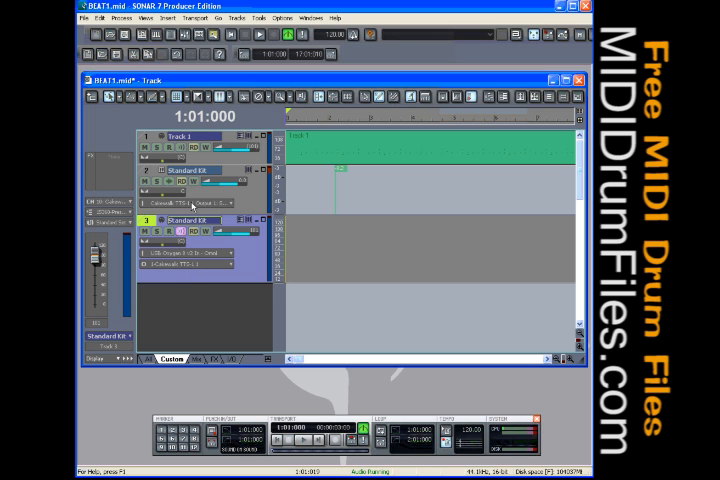
mouse_move(190, 204)
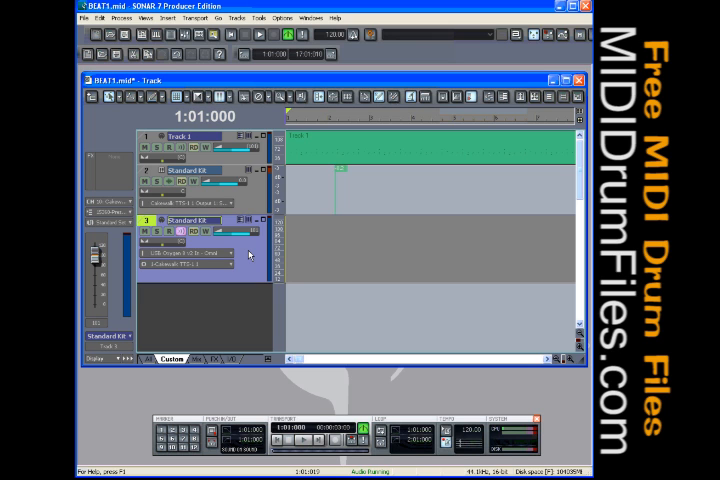
mouse_move(384, 310)
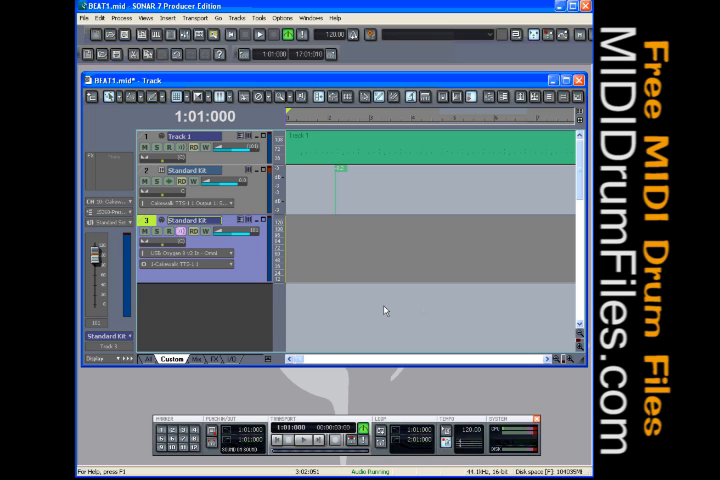
mouse_move(304, 240)
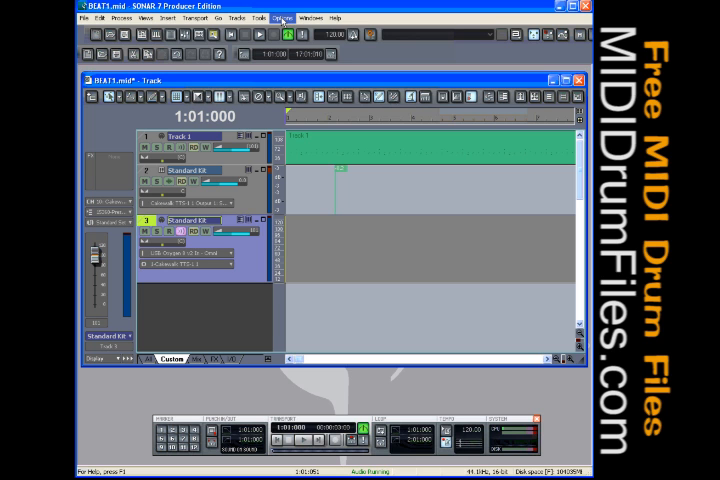
Step: Bring up the Options menu to reach SONAR's audio configuration
click(284, 18)
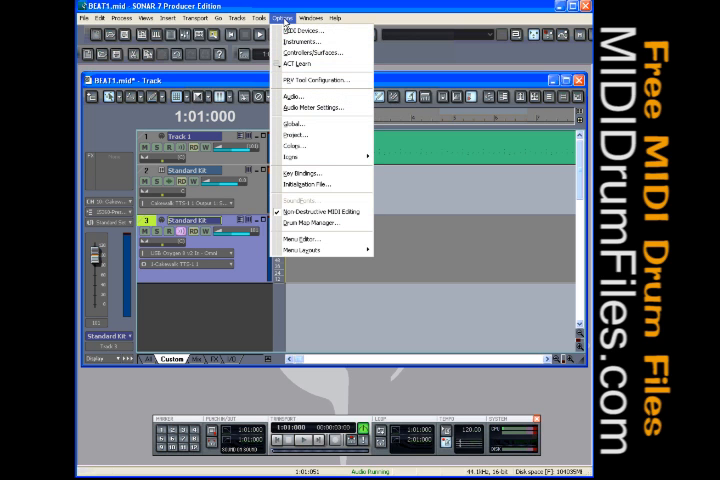
mouse_move(312, 38)
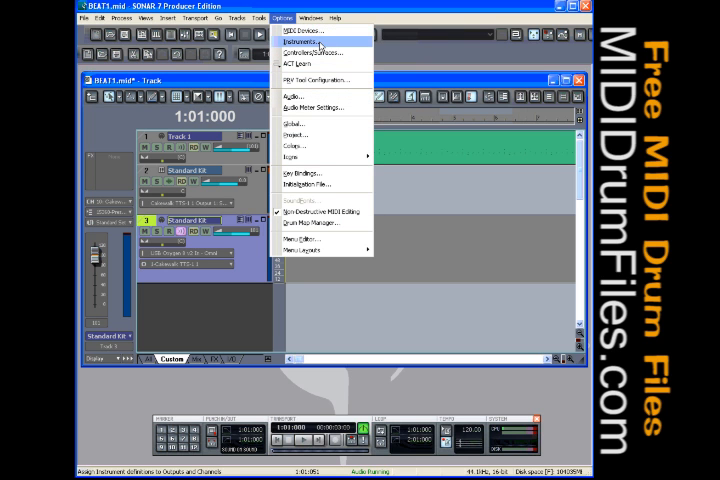
mouse_move(318, 80)
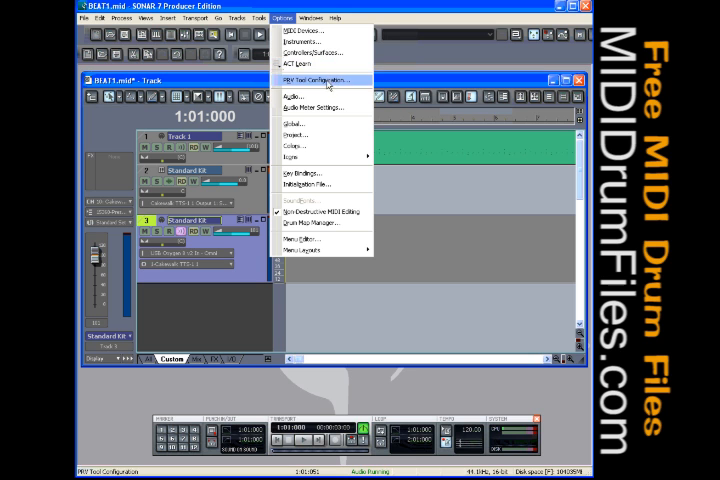
mouse_move(296, 96)
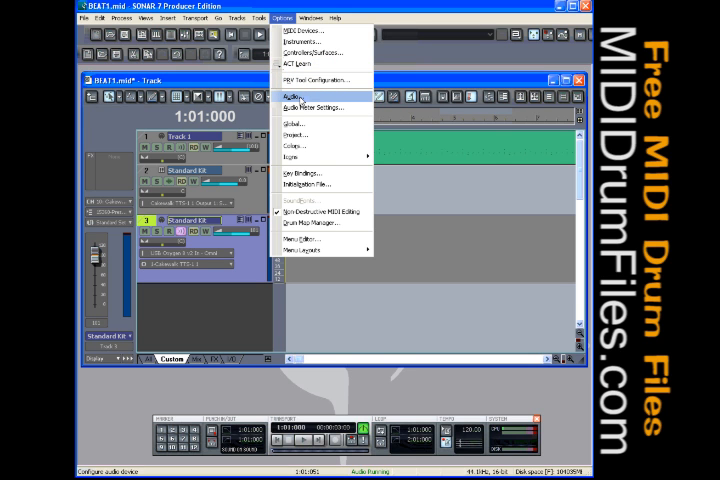
Step: Show the Audio Options dialog with playback, recording and buffer settings
click(292, 96)
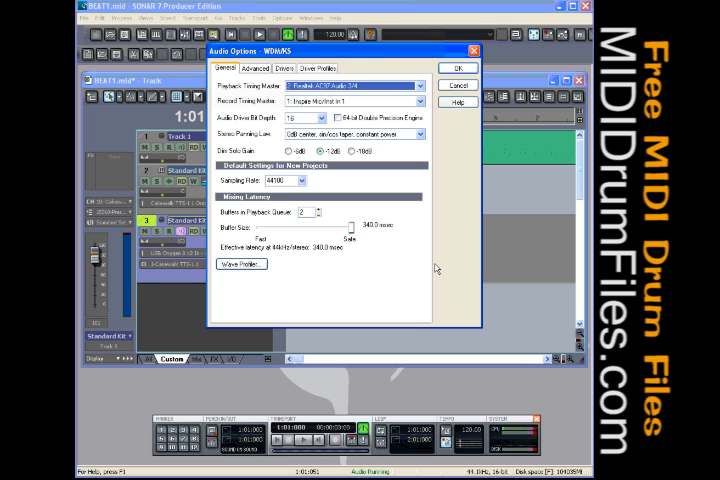
mouse_move(436, 268)
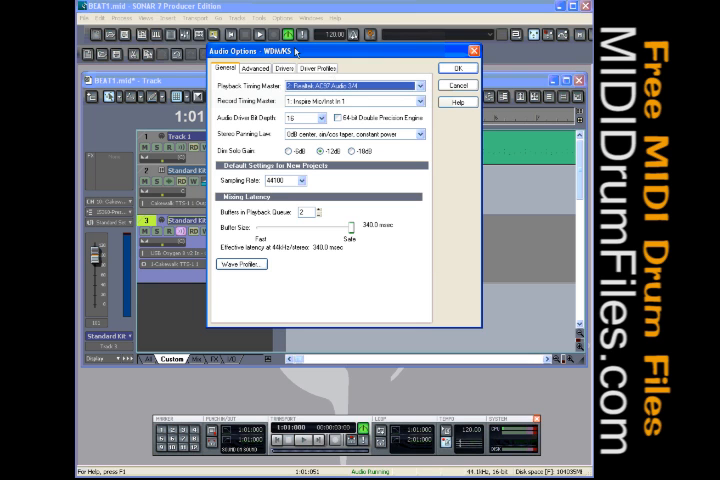
mouse_move(298, 50)
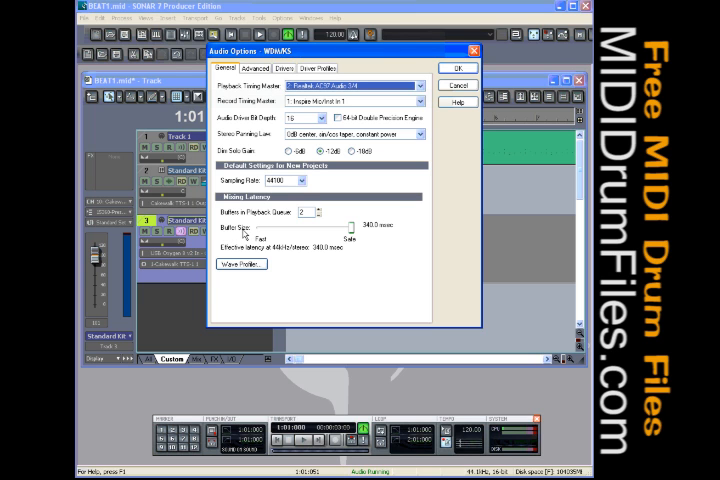
mouse_move(288, 234)
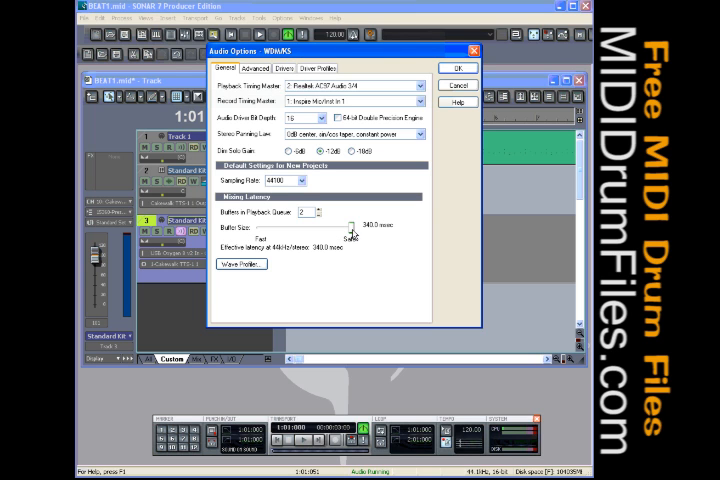
mouse_move(370, 236)
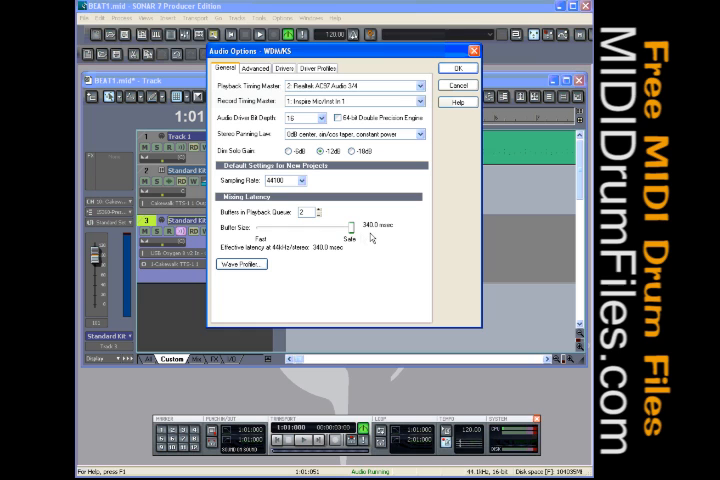
mouse_move(364, 240)
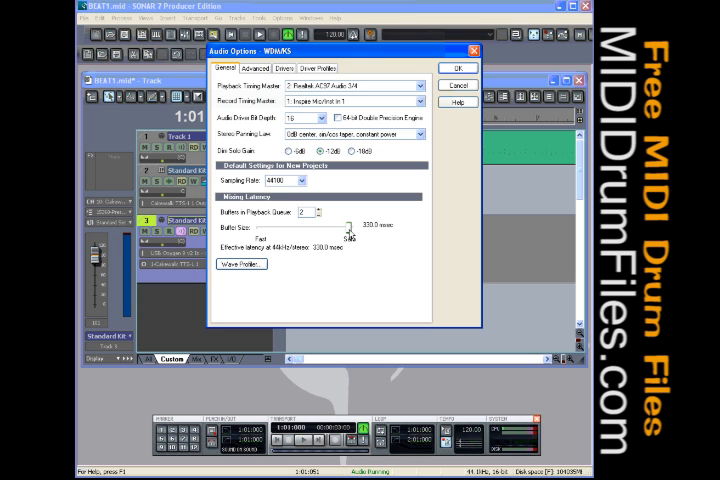
Step: Drag the Buffer Size slider to its minimum, bringing latency down to about 10 ms
drag(348, 228, 330, 228)
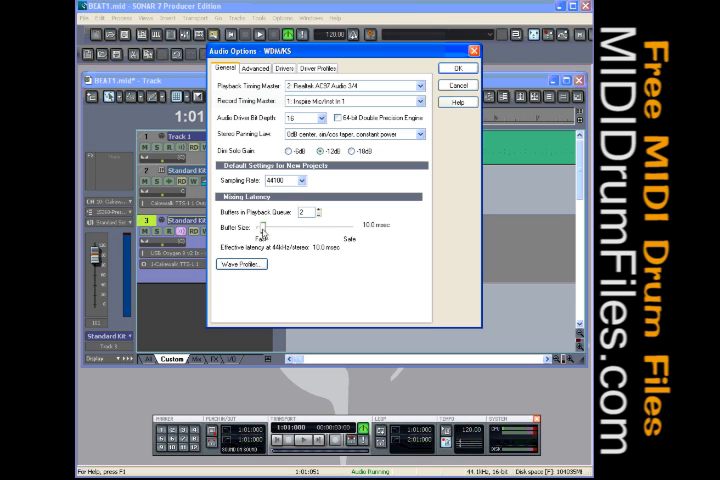
drag(262, 234, 280, 234)
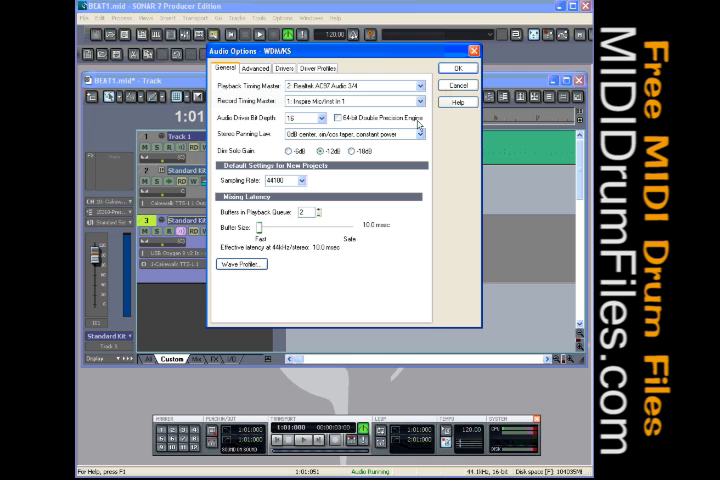
Step: Apply the smaller buffer with OK and return to the Options menu for the ASIO panel
click(456, 68)
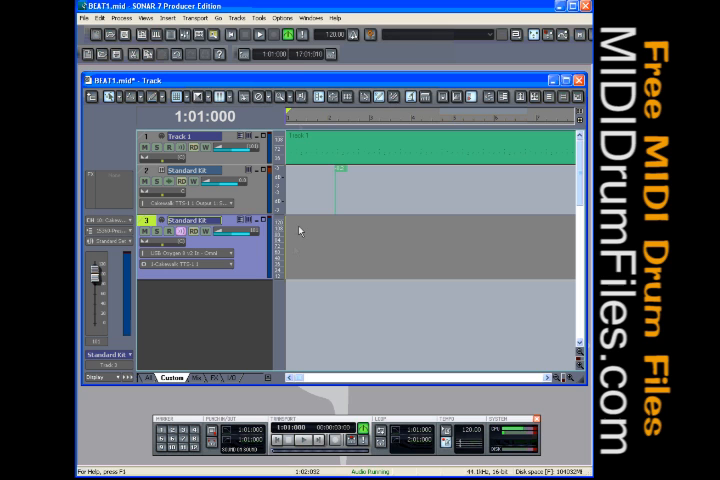
click(288, 18)
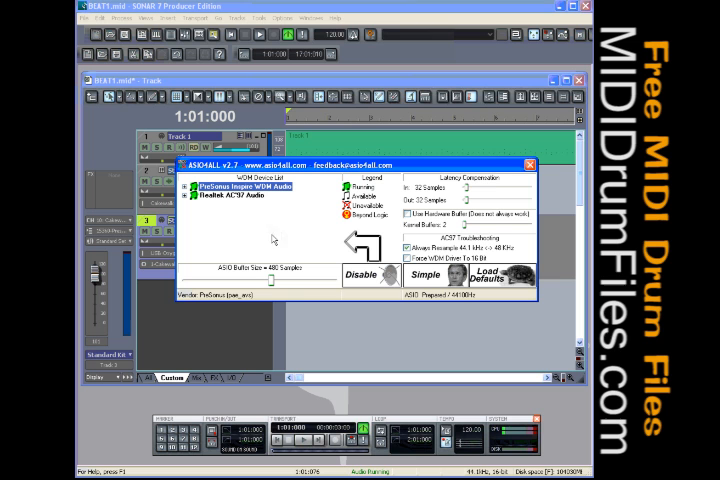
mouse_move(278, 238)
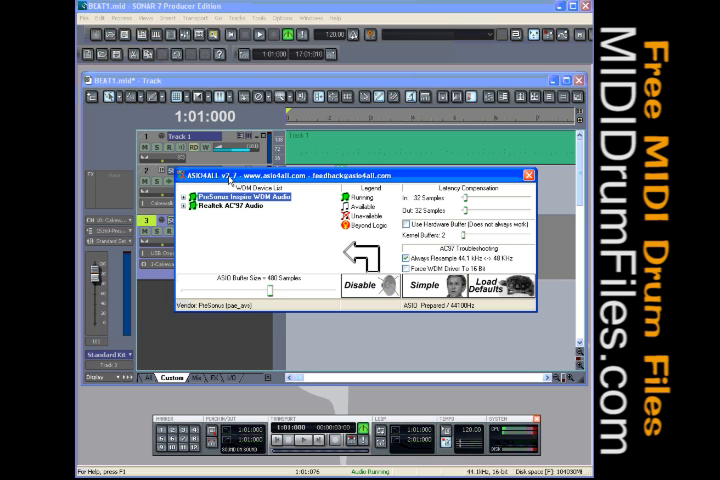
Step: Close the ASIO4ALL control panel after reviewing its devices and buffer slider
click(528, 176)
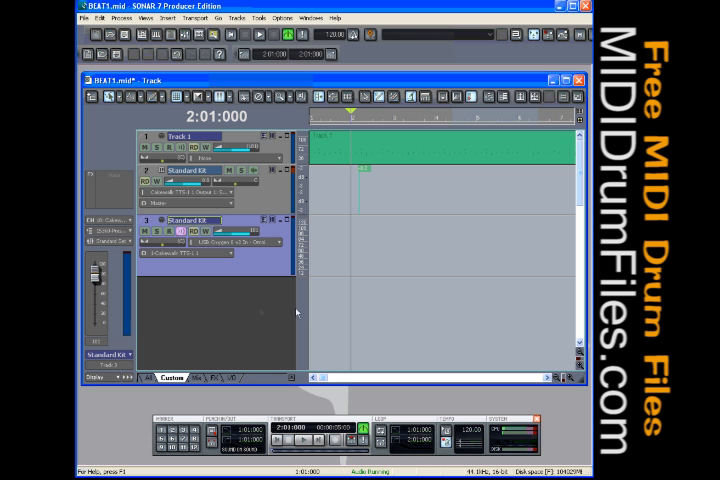
mouse_move(348, 312)
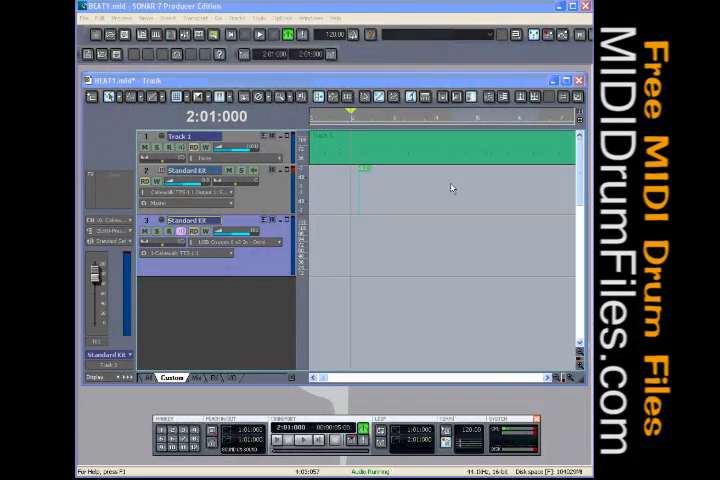
mouse_move(392, 224)
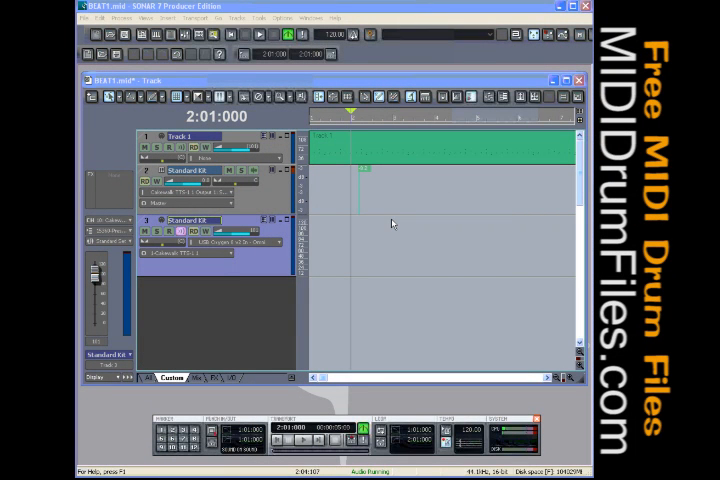